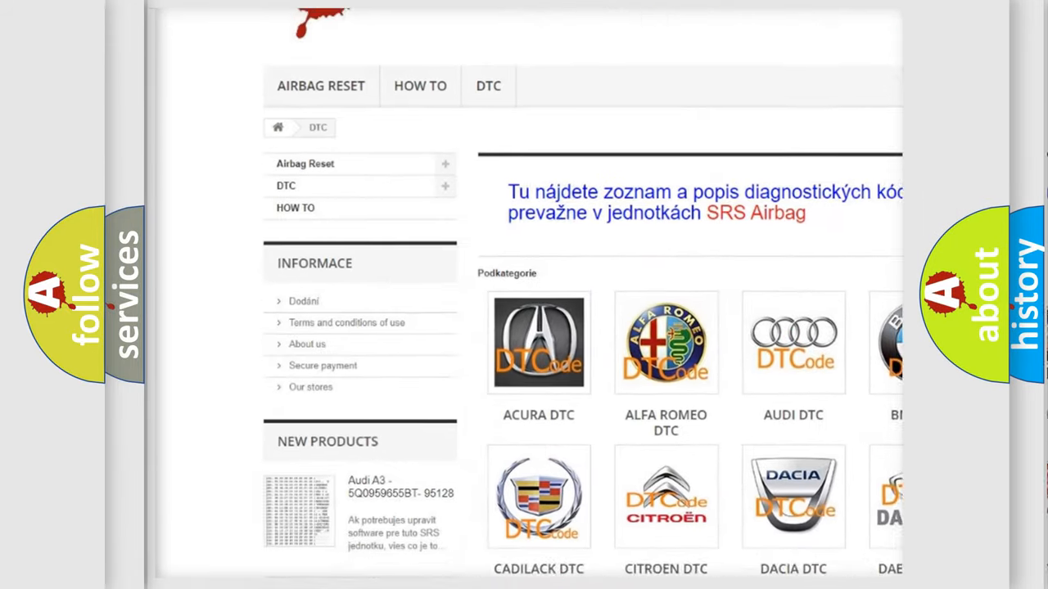
scroll(down, 3)
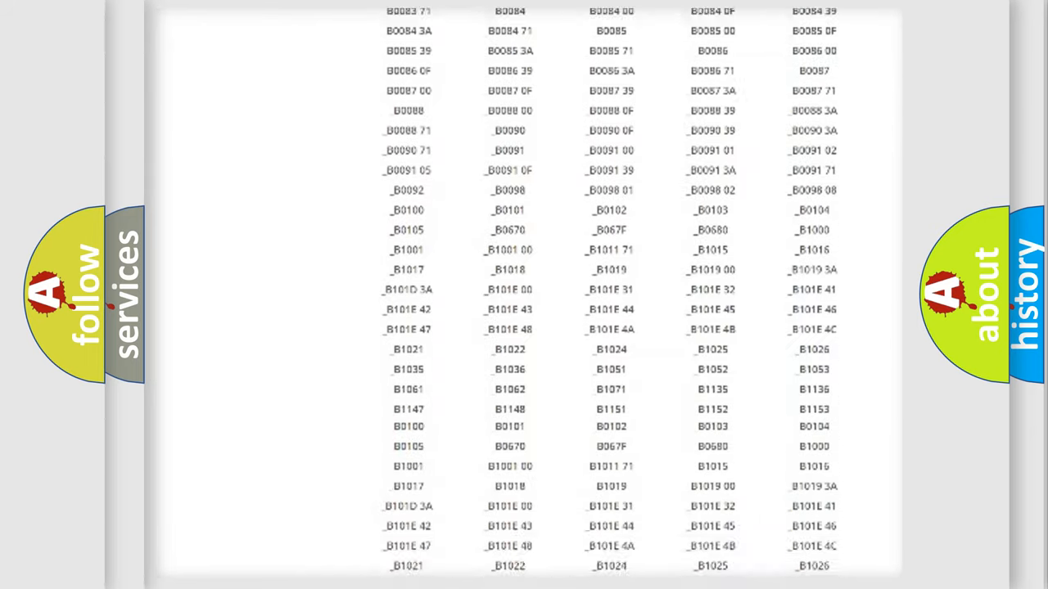
scroll(up, 3)
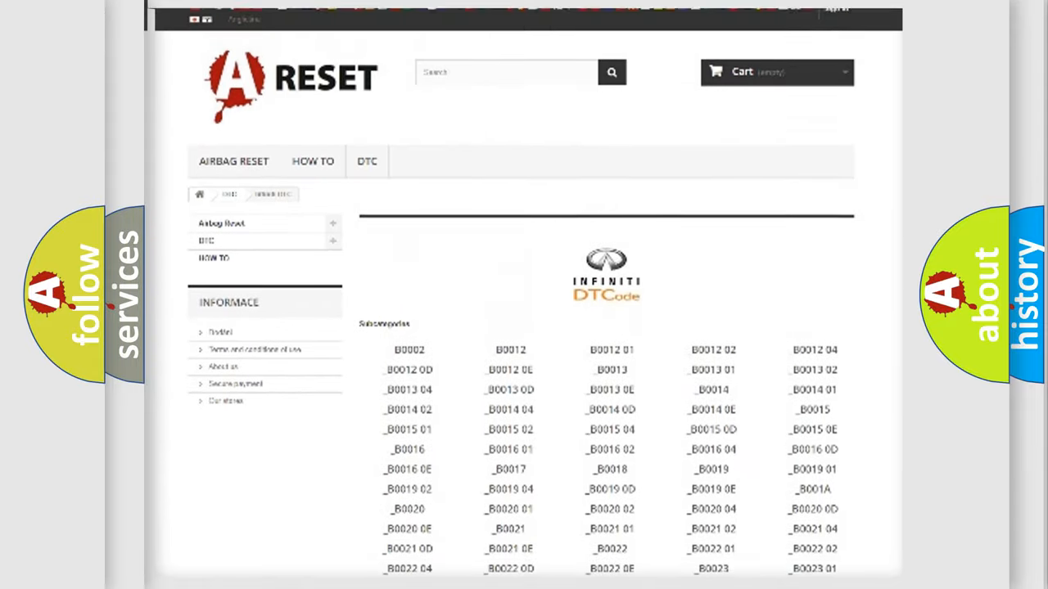